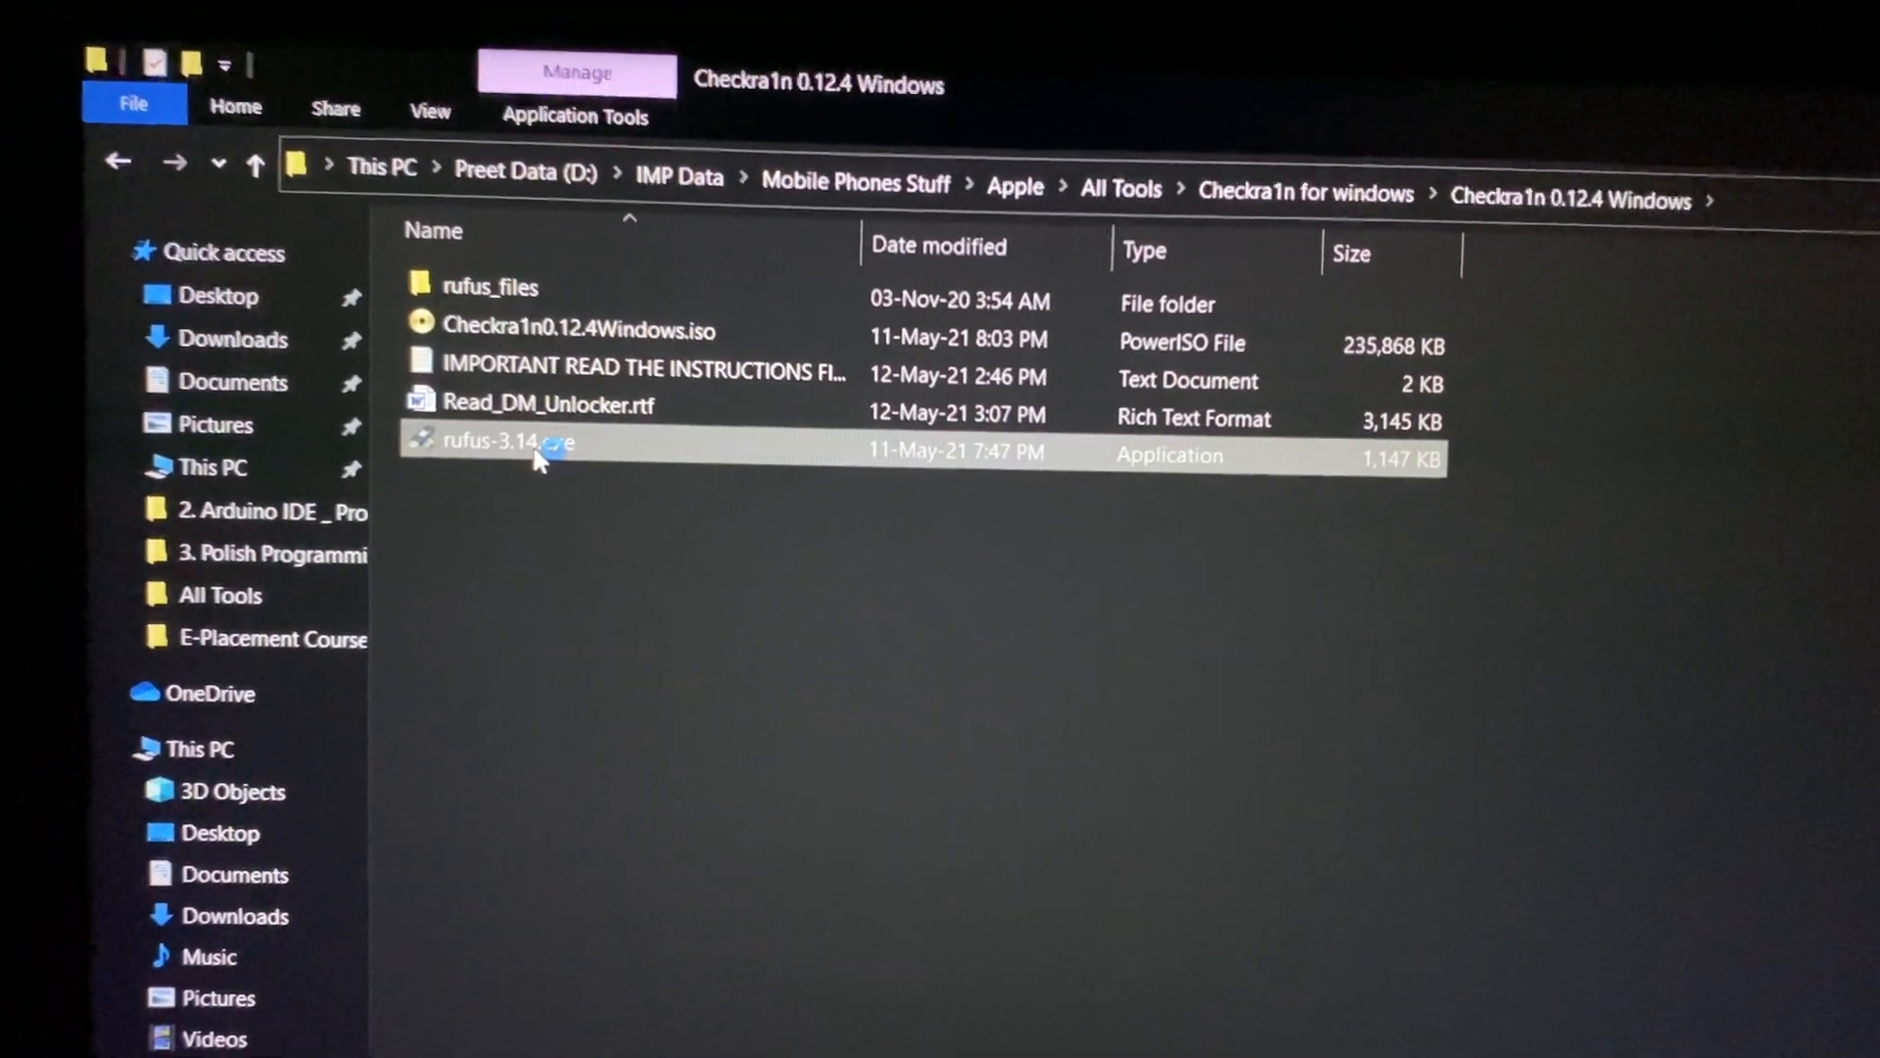
- Launch rufus-3.14.exe from the Checkra1n 0.12.4 Windows folder
{"action": "double_click", "coordinate": [510, 440]}
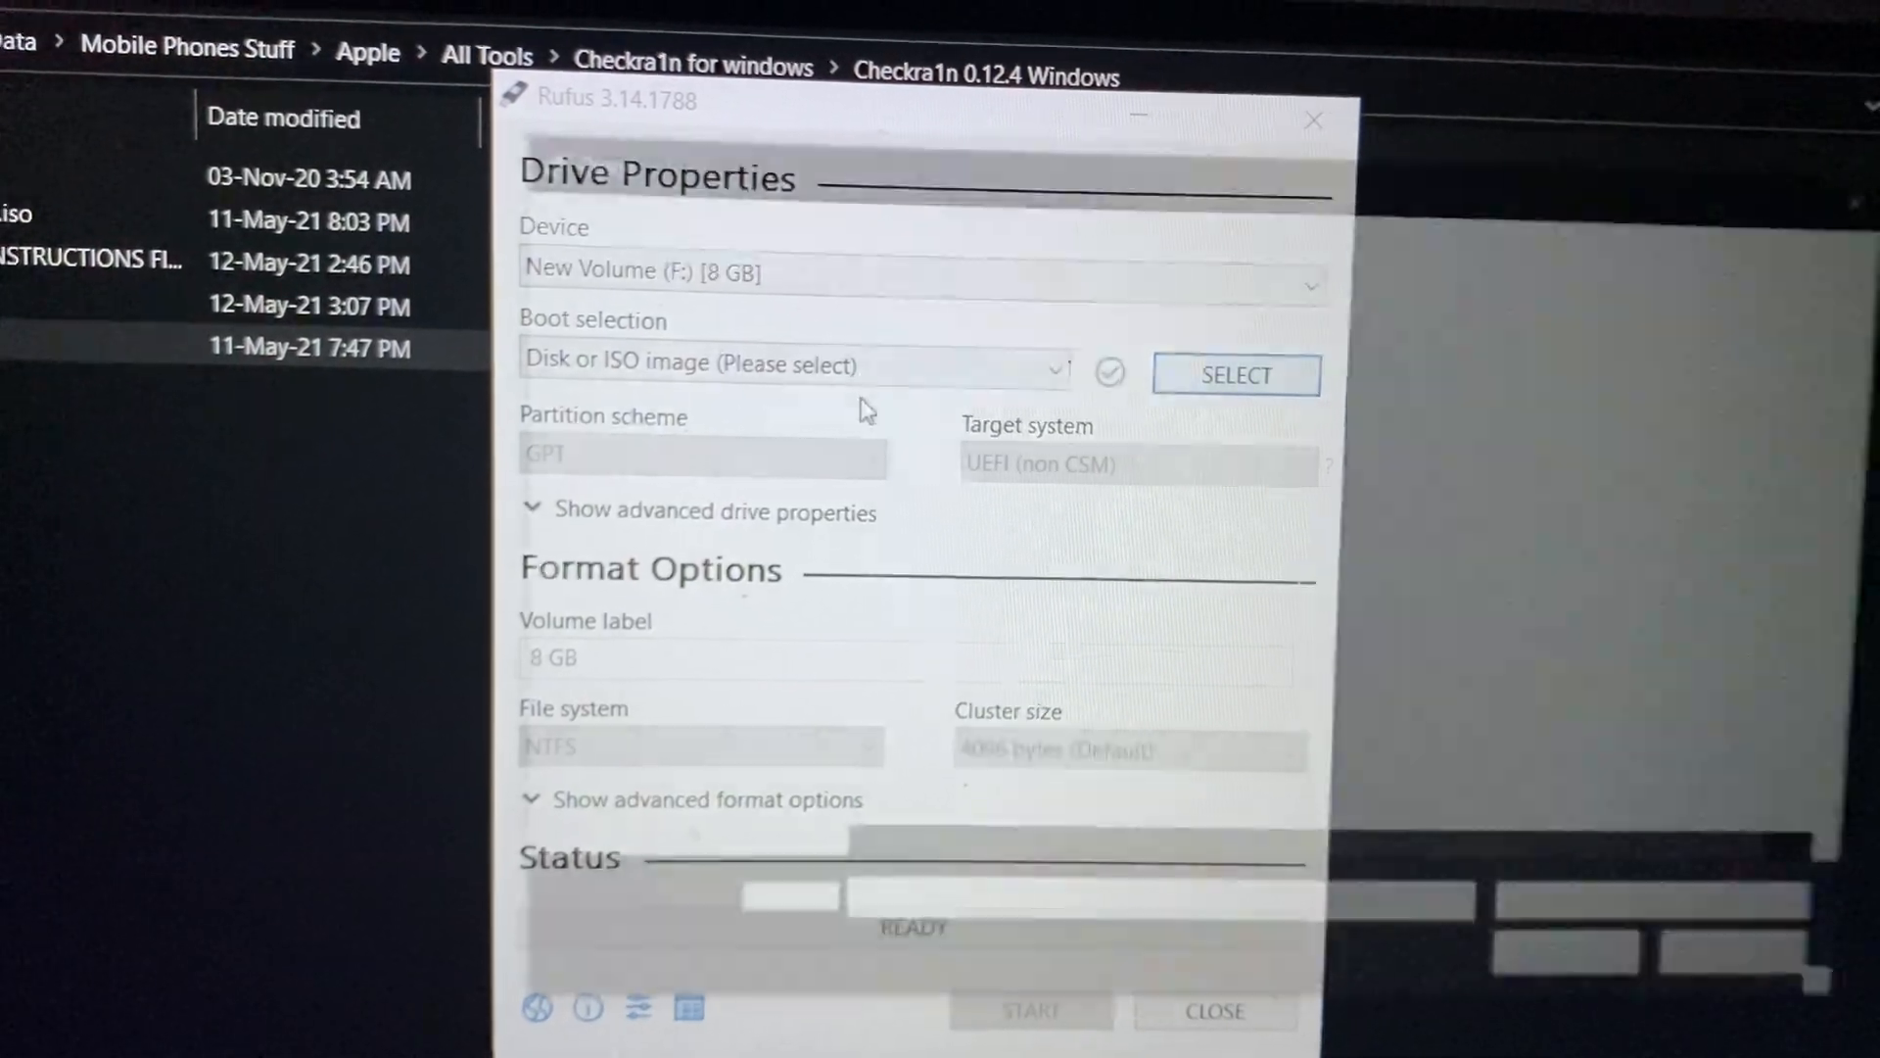
- Load Checkra1n0.12.4Windows.iso as the boot image for the 8 GB drive
{"action": "left_click", "coordinate": [1236, 376]}
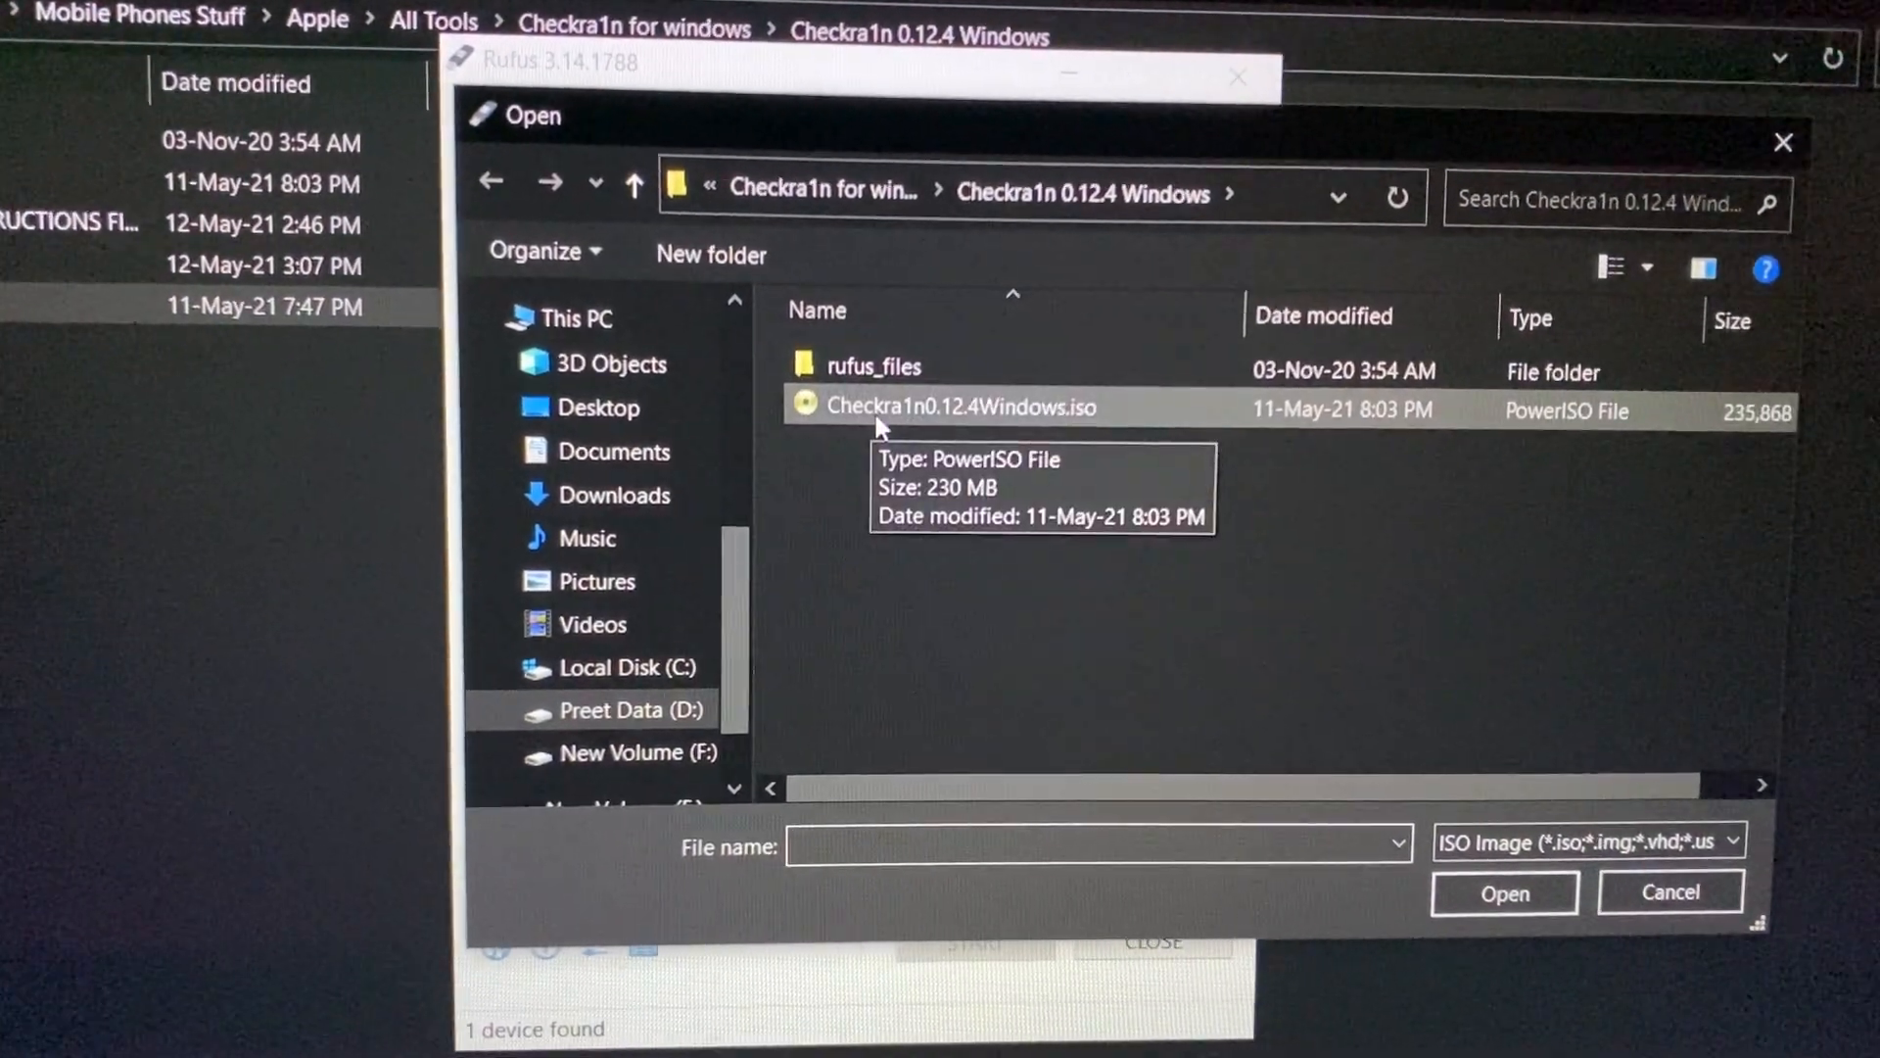
{"action": "left_click", "coordinate": [959, 408]}
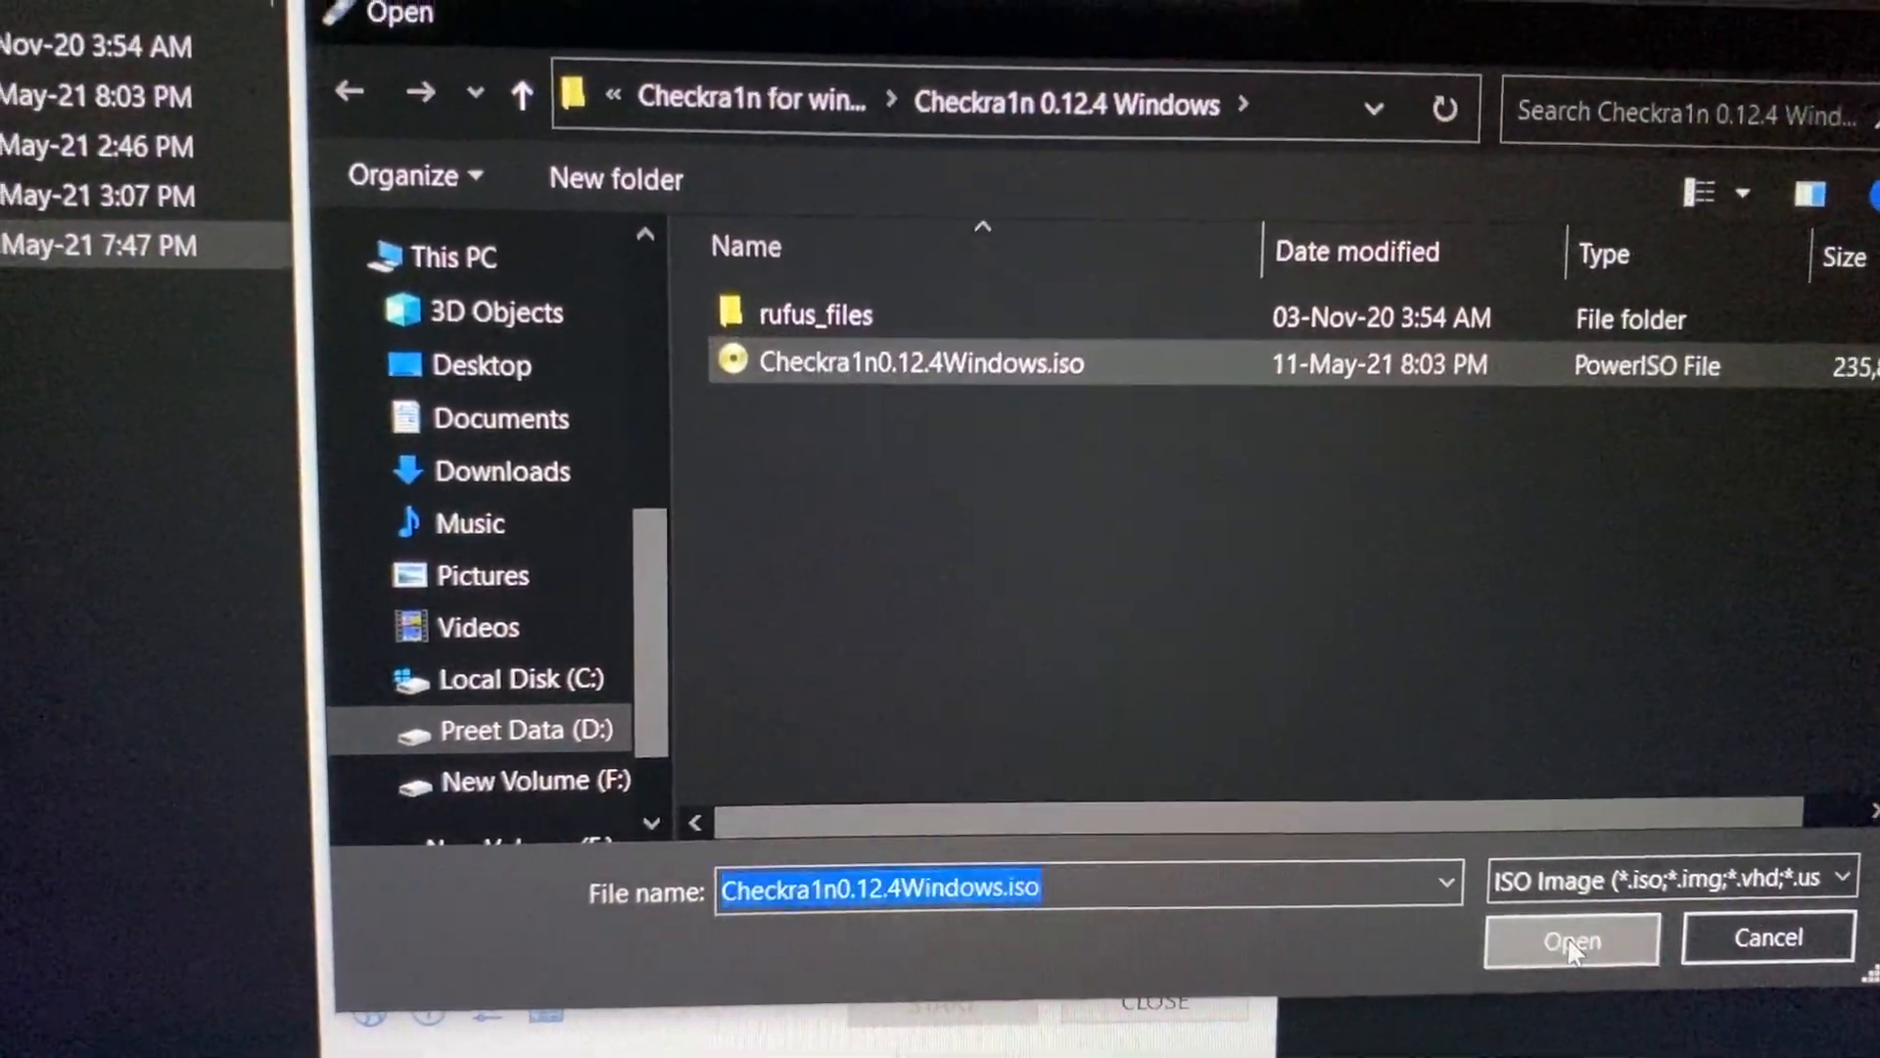
{"action": "left_click", "coordinate": [1573, 938]}
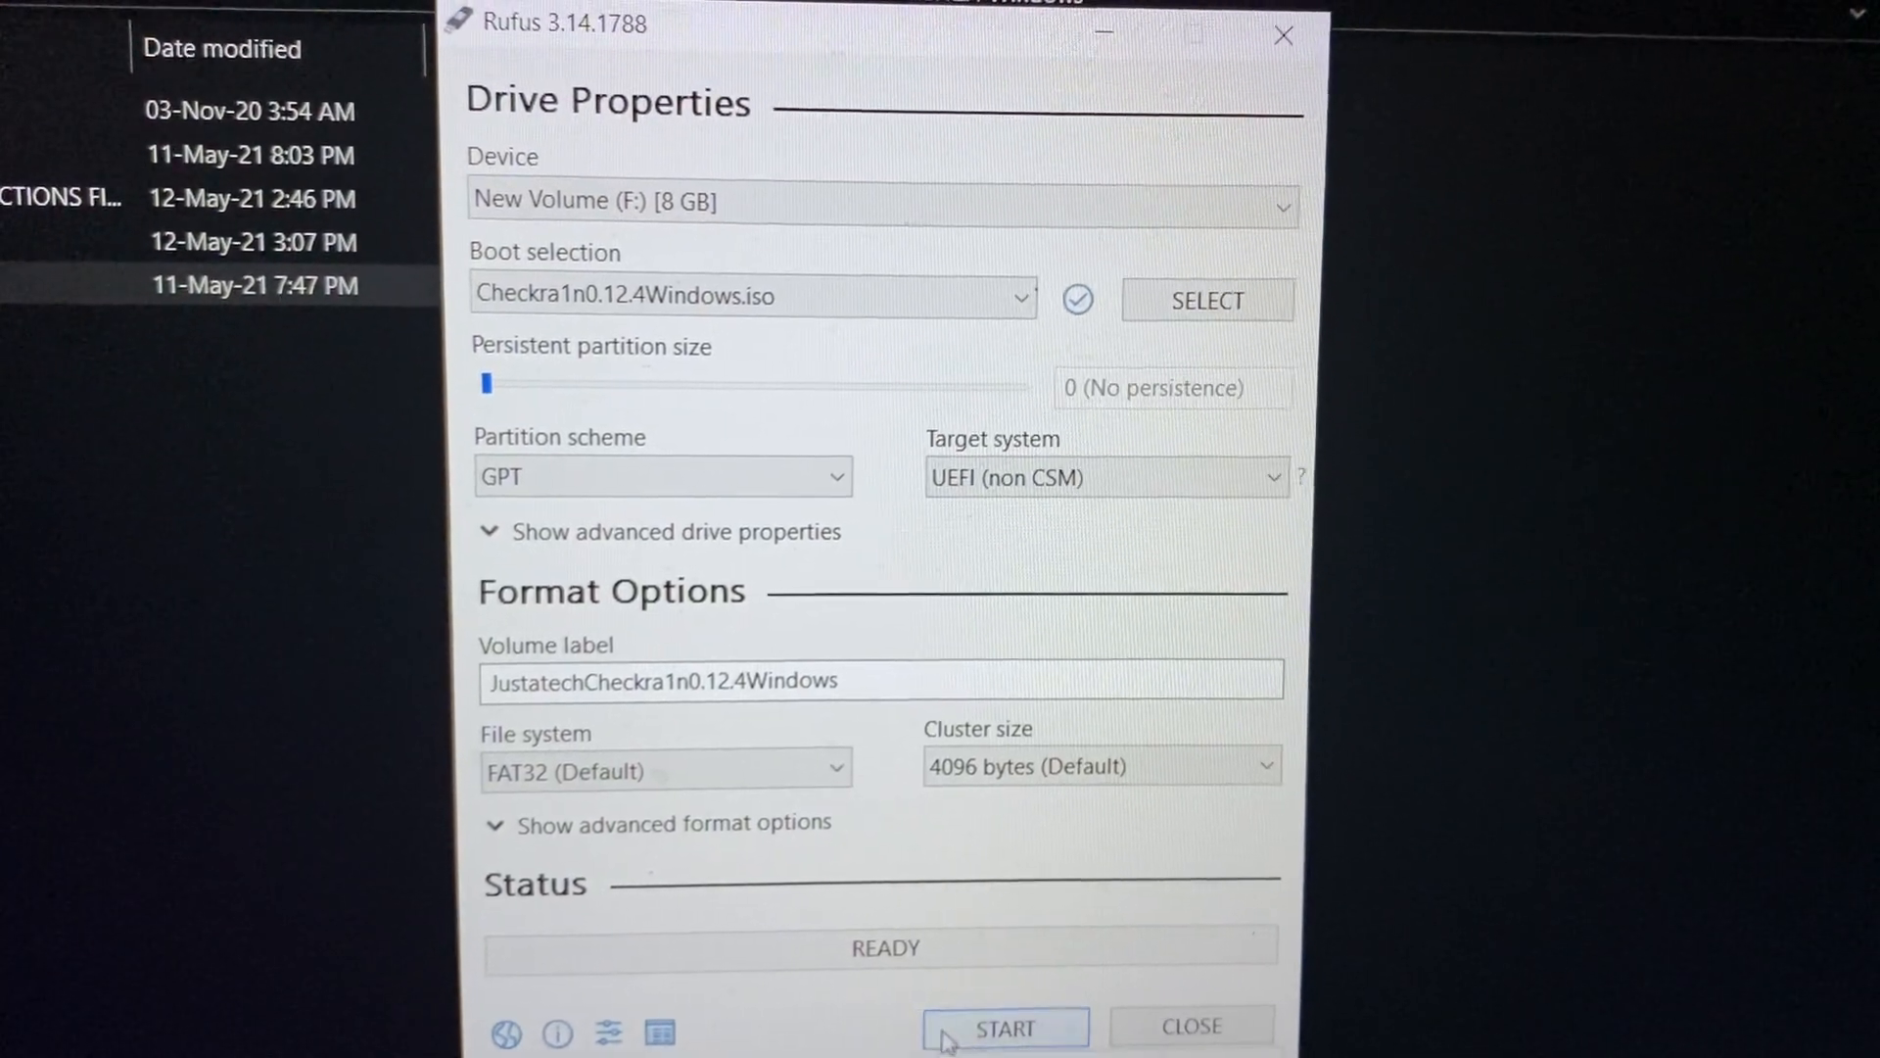
- Write the checkra1n ISO to the 8 GB USB in recommended ISO image mode
{"action": "left_click", "coordinate": [1005, 1028]}
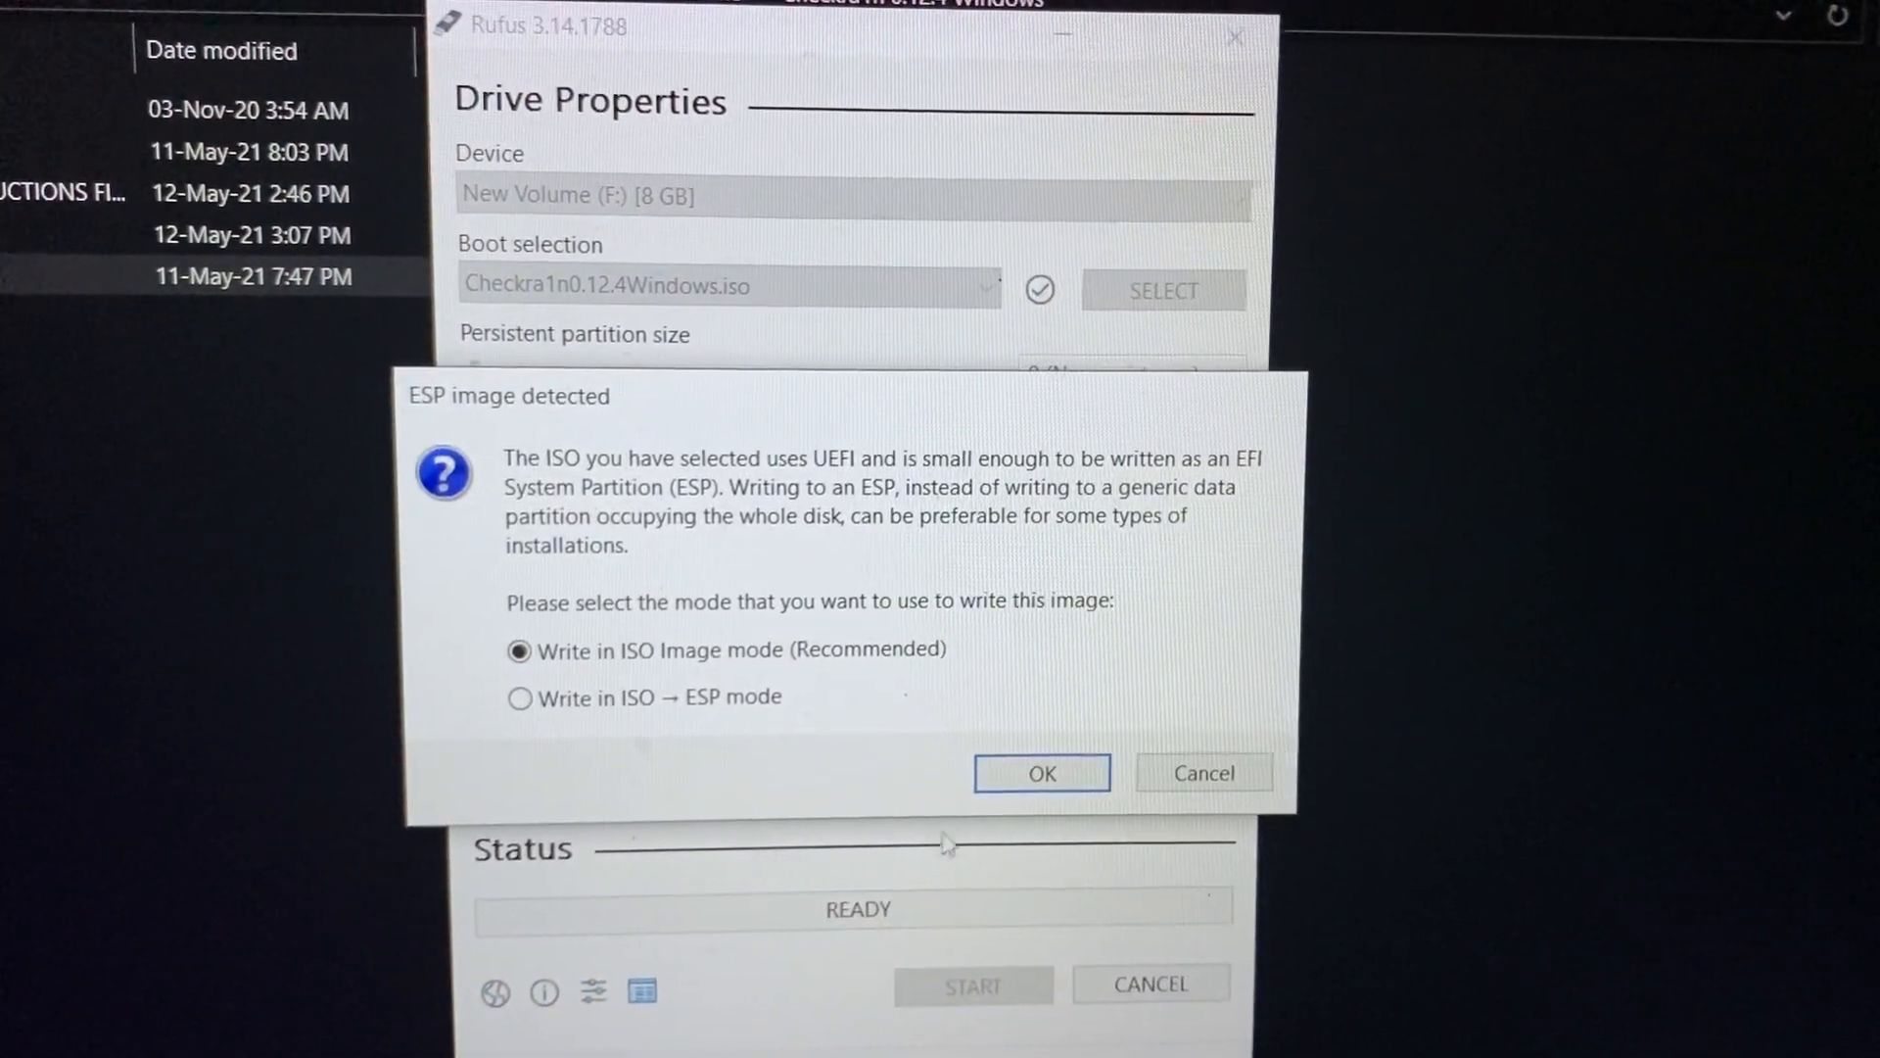
{"action": "left_click", "coordinate": [1040, 771]}
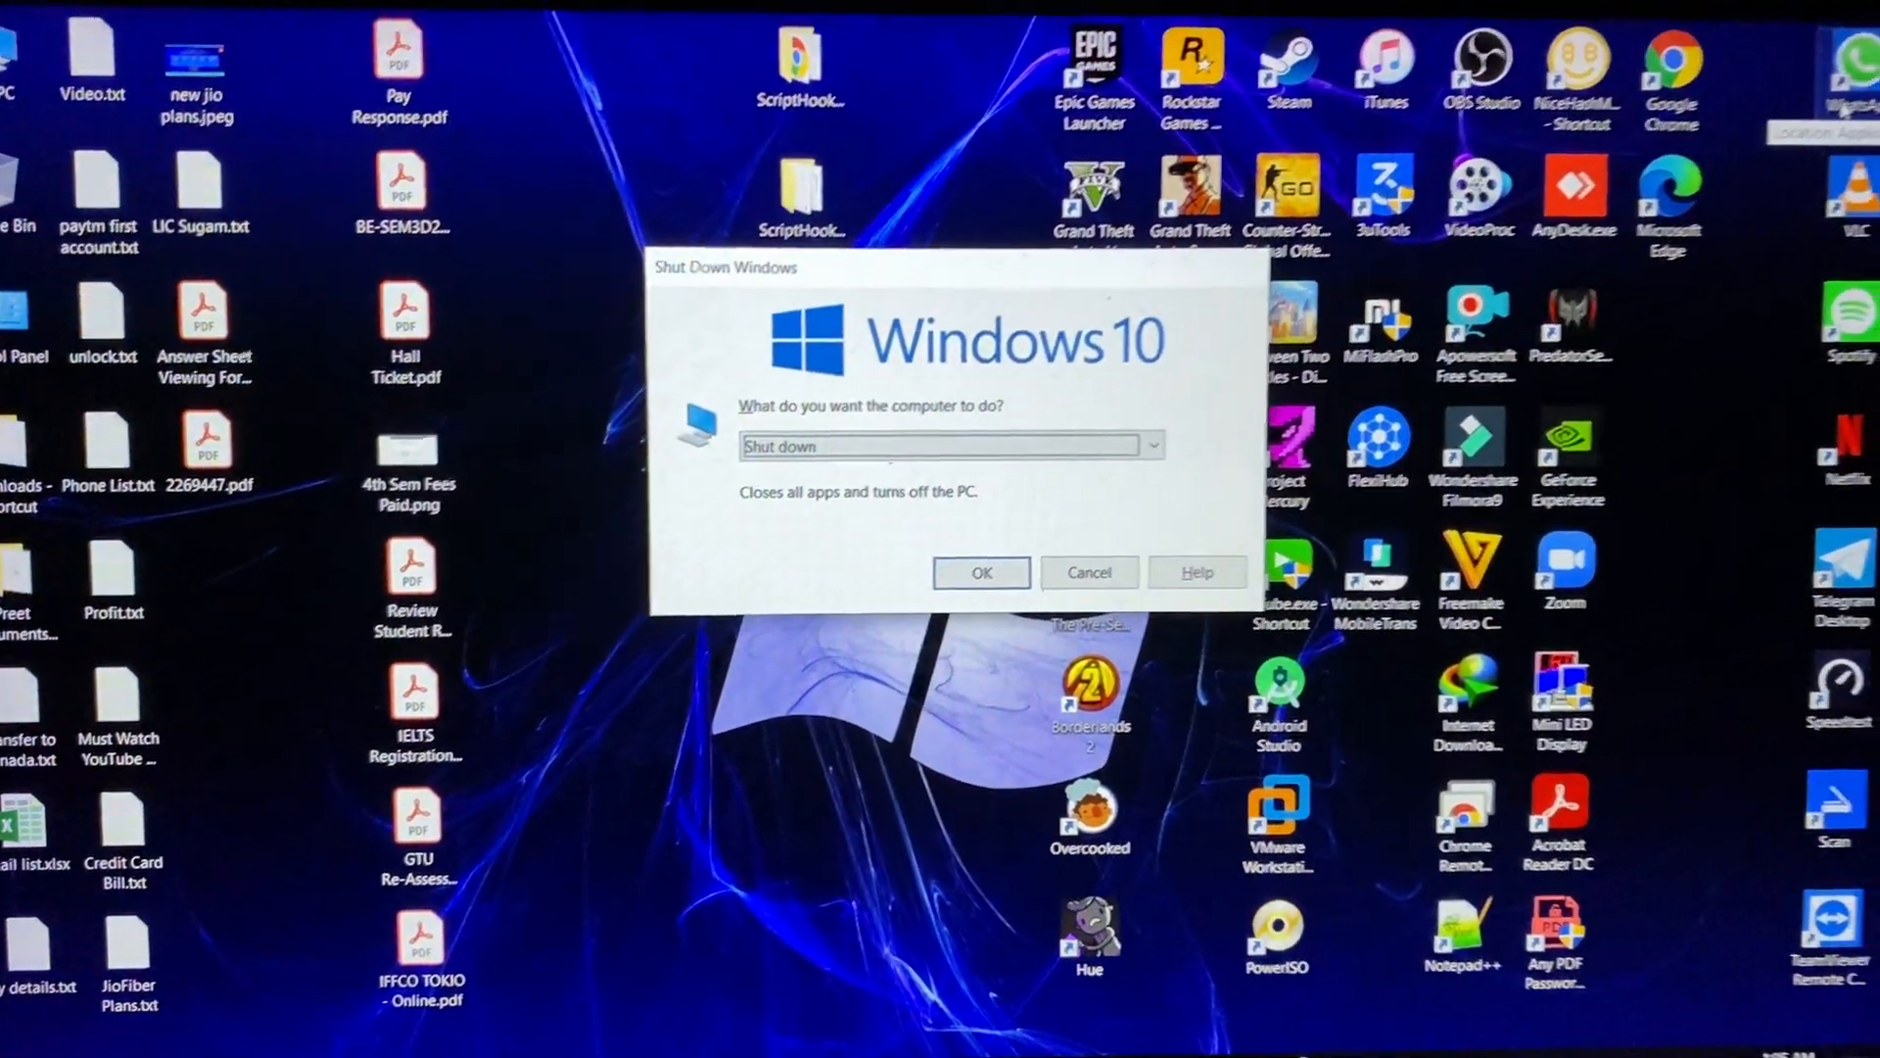
- Confirm Shut down so the PC can reboot into checkra1n from the USB
{"action": "left_click", "coordinate": [979, 572]}
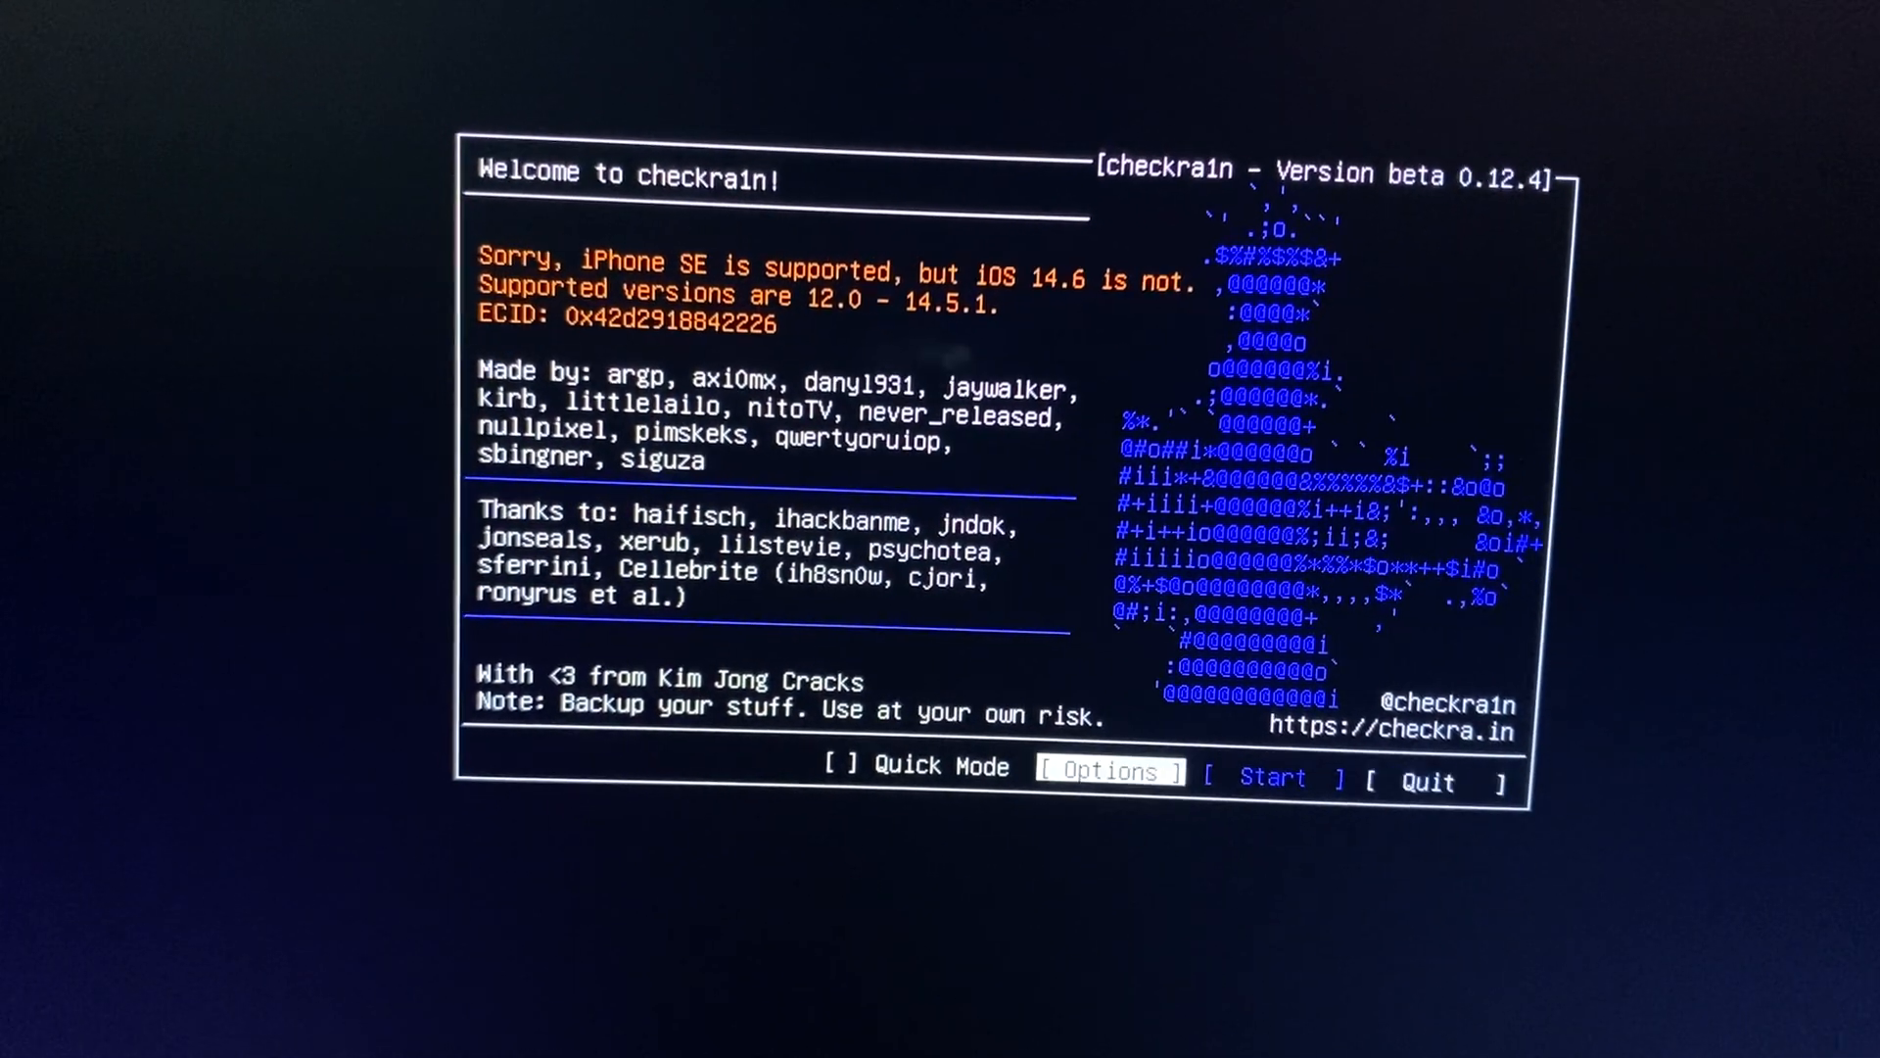
- Enable 'Allow untested iOS/iPadOS/tvOS versions' in the checkra1n options
{"action": "left_click", "coordinate": [1109, 770]}
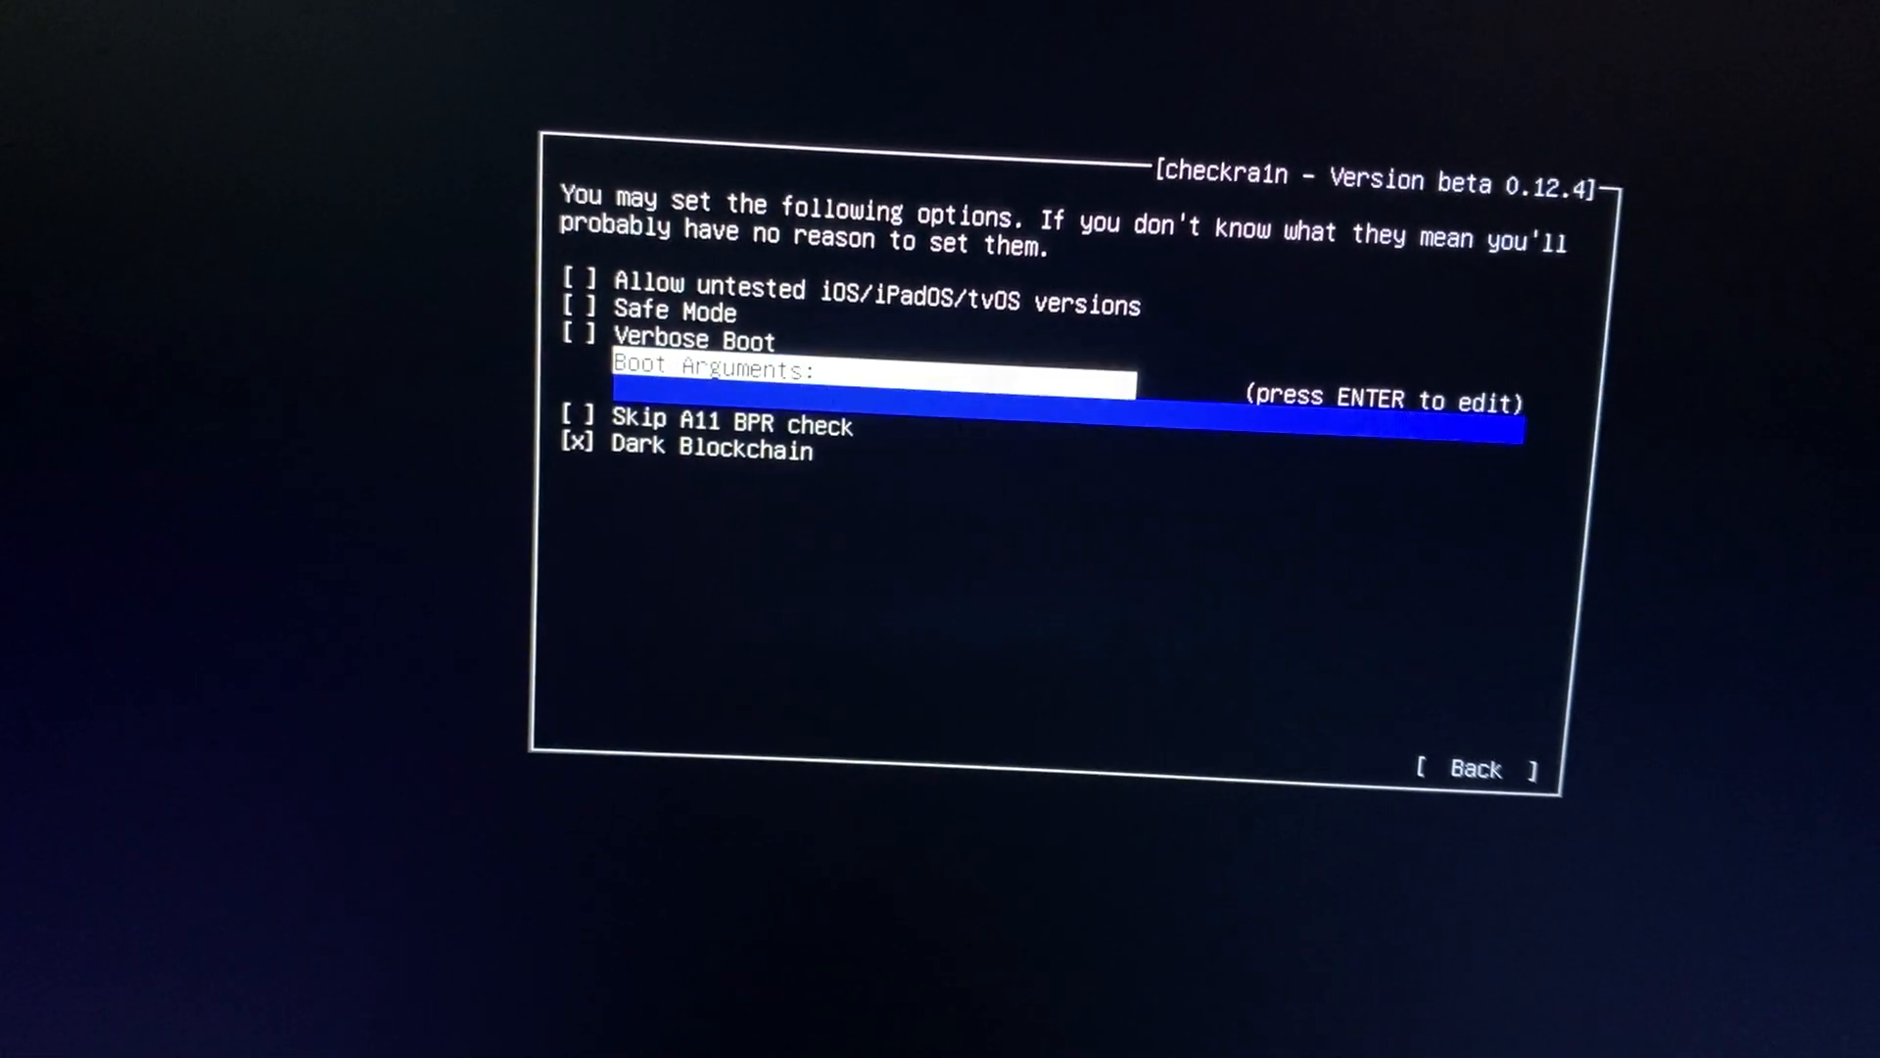
{"action": "key", "text": "up"}
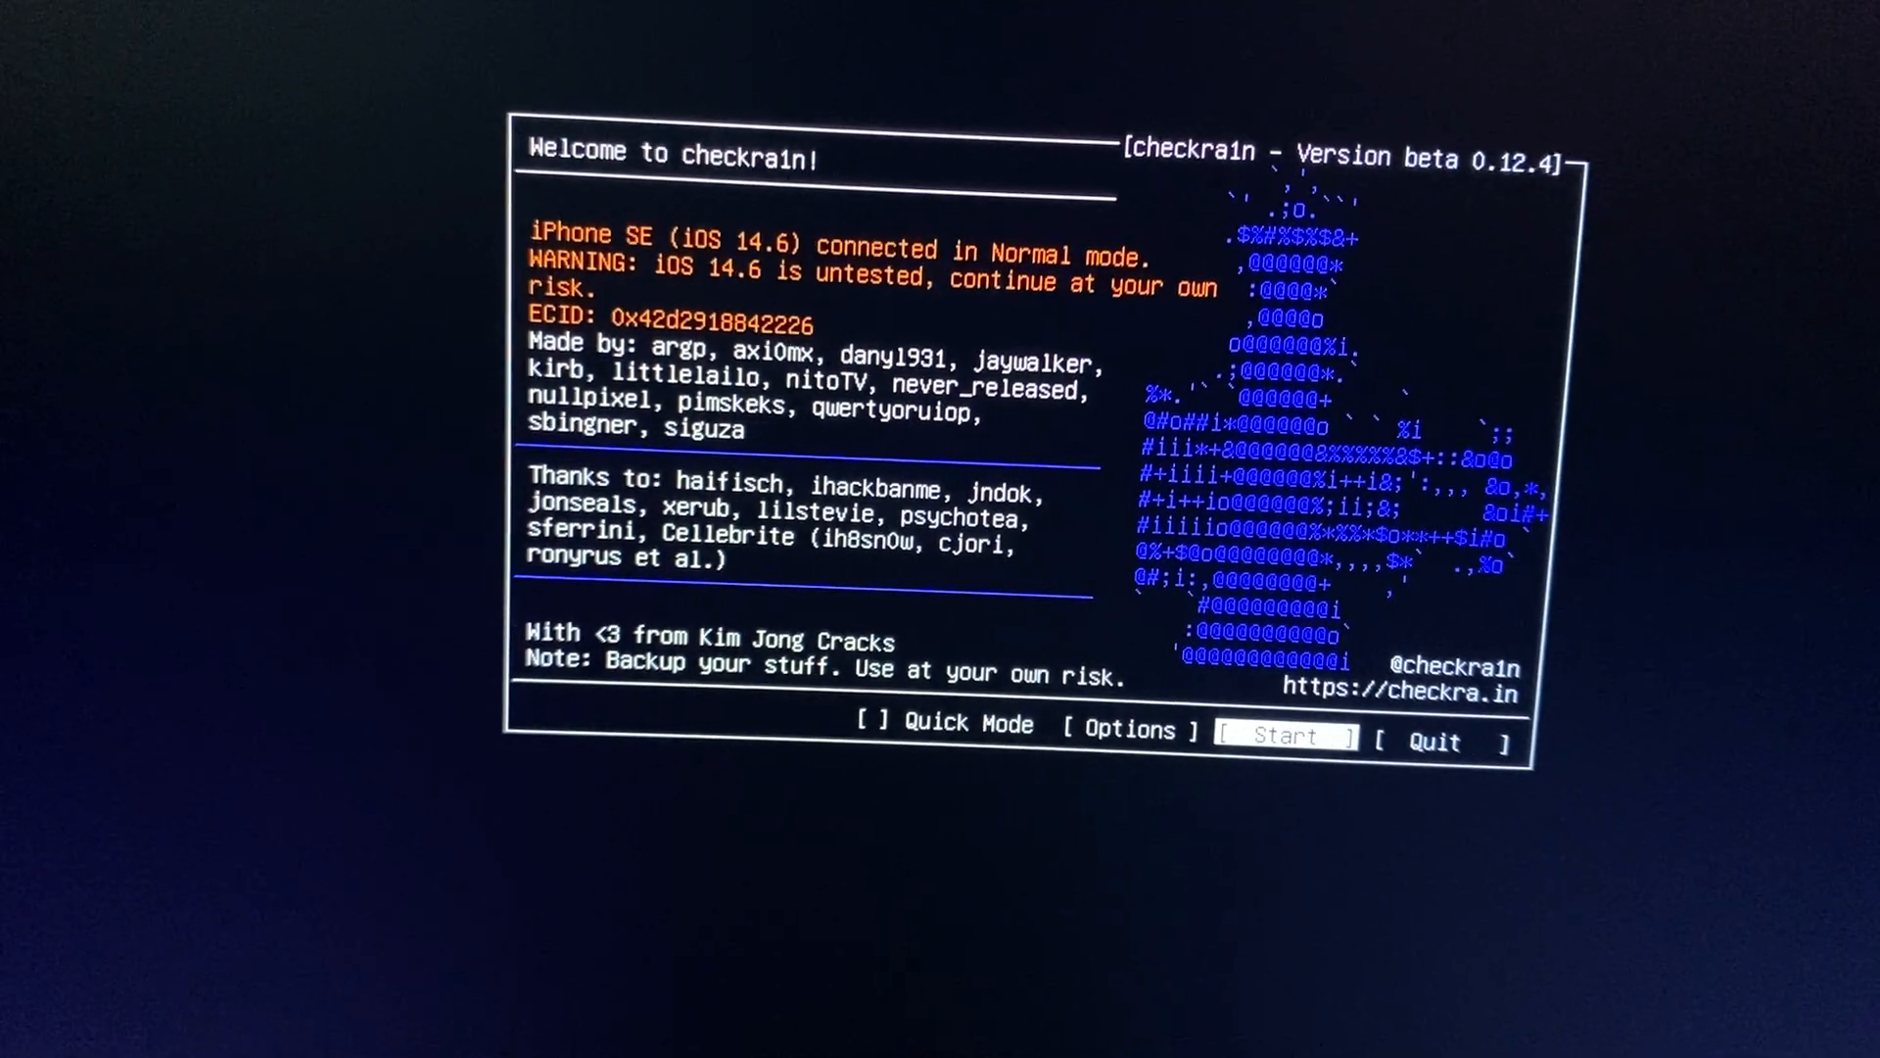
- Start the jailbreak and accept the untested-OS warning to reach DFU guidance
{"action": "left_click", "coordinate": [1283, 736]}
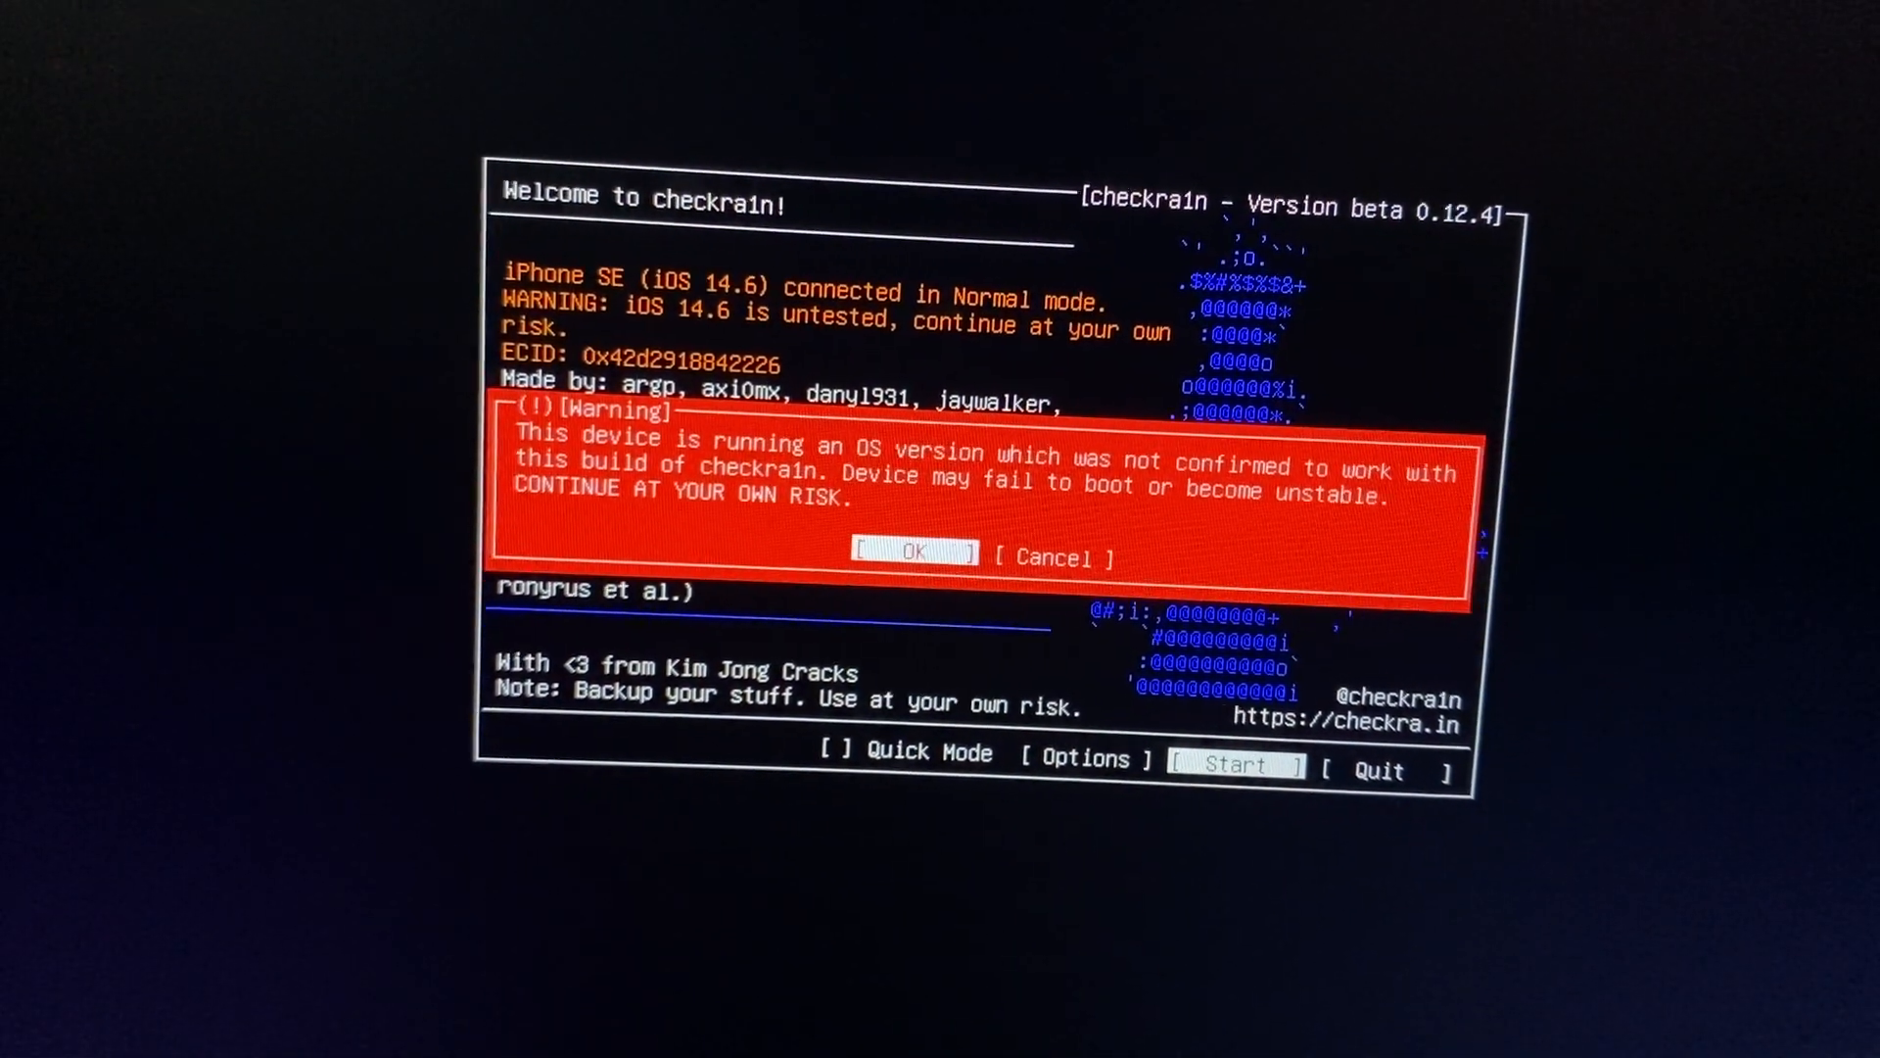
{"action": "left_click", "coordinate": [915, 550]}
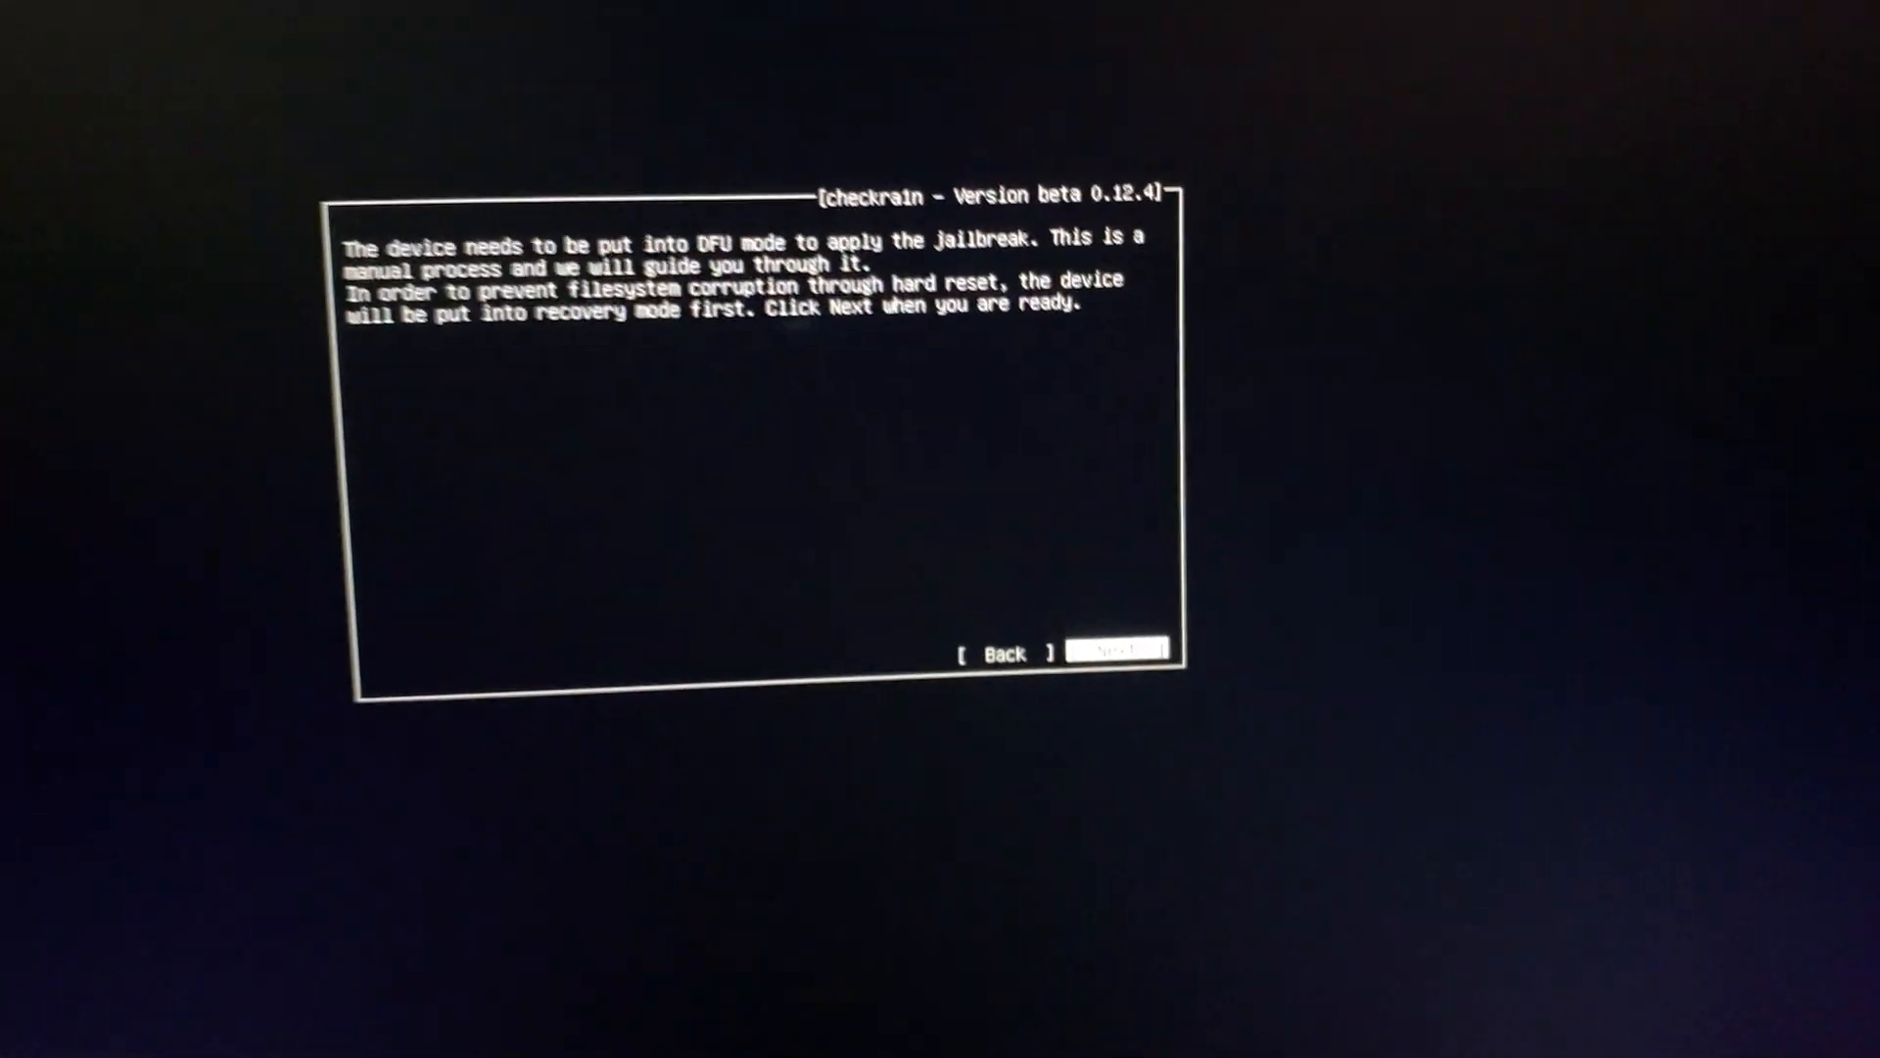
- Proceed through the button steps so the iPhone SE enters DFU mode
{"action": "left_click", "coordinate": [1114, 650]}
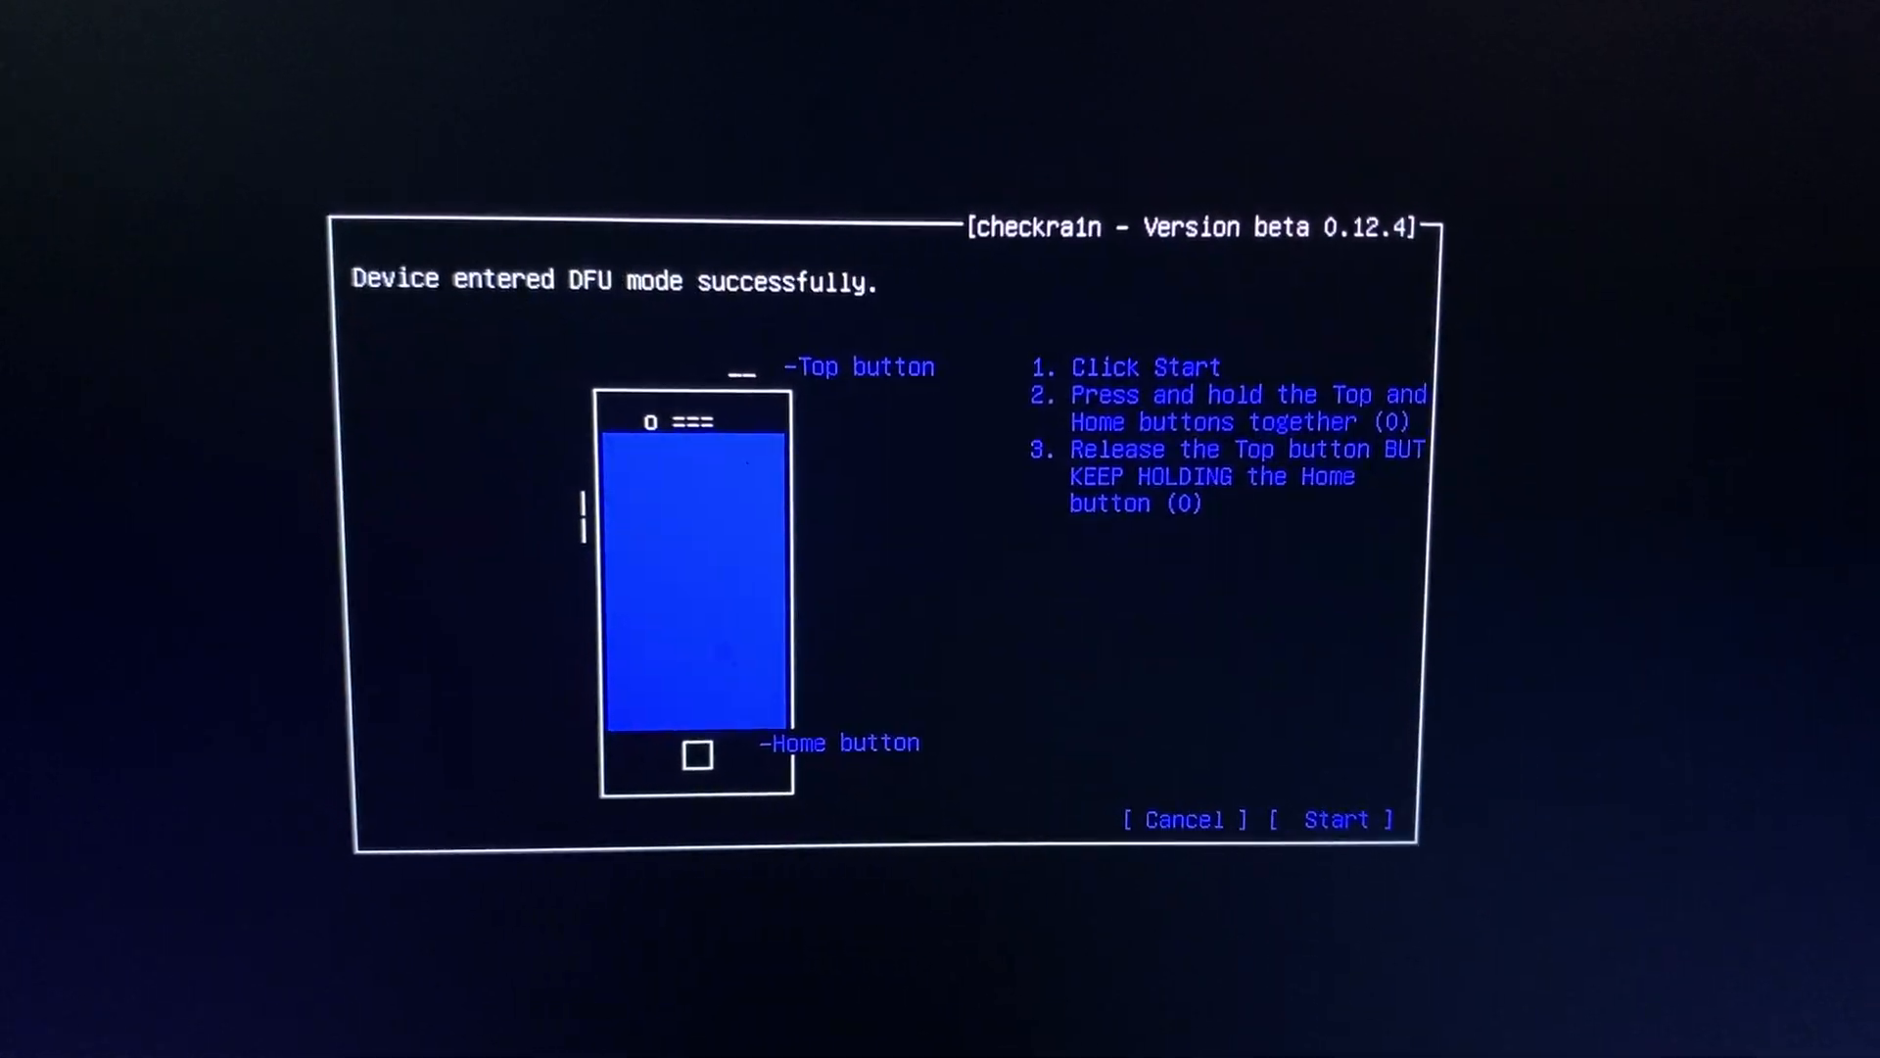
{"action": "left_click", "coordinate": [1333, 818]}
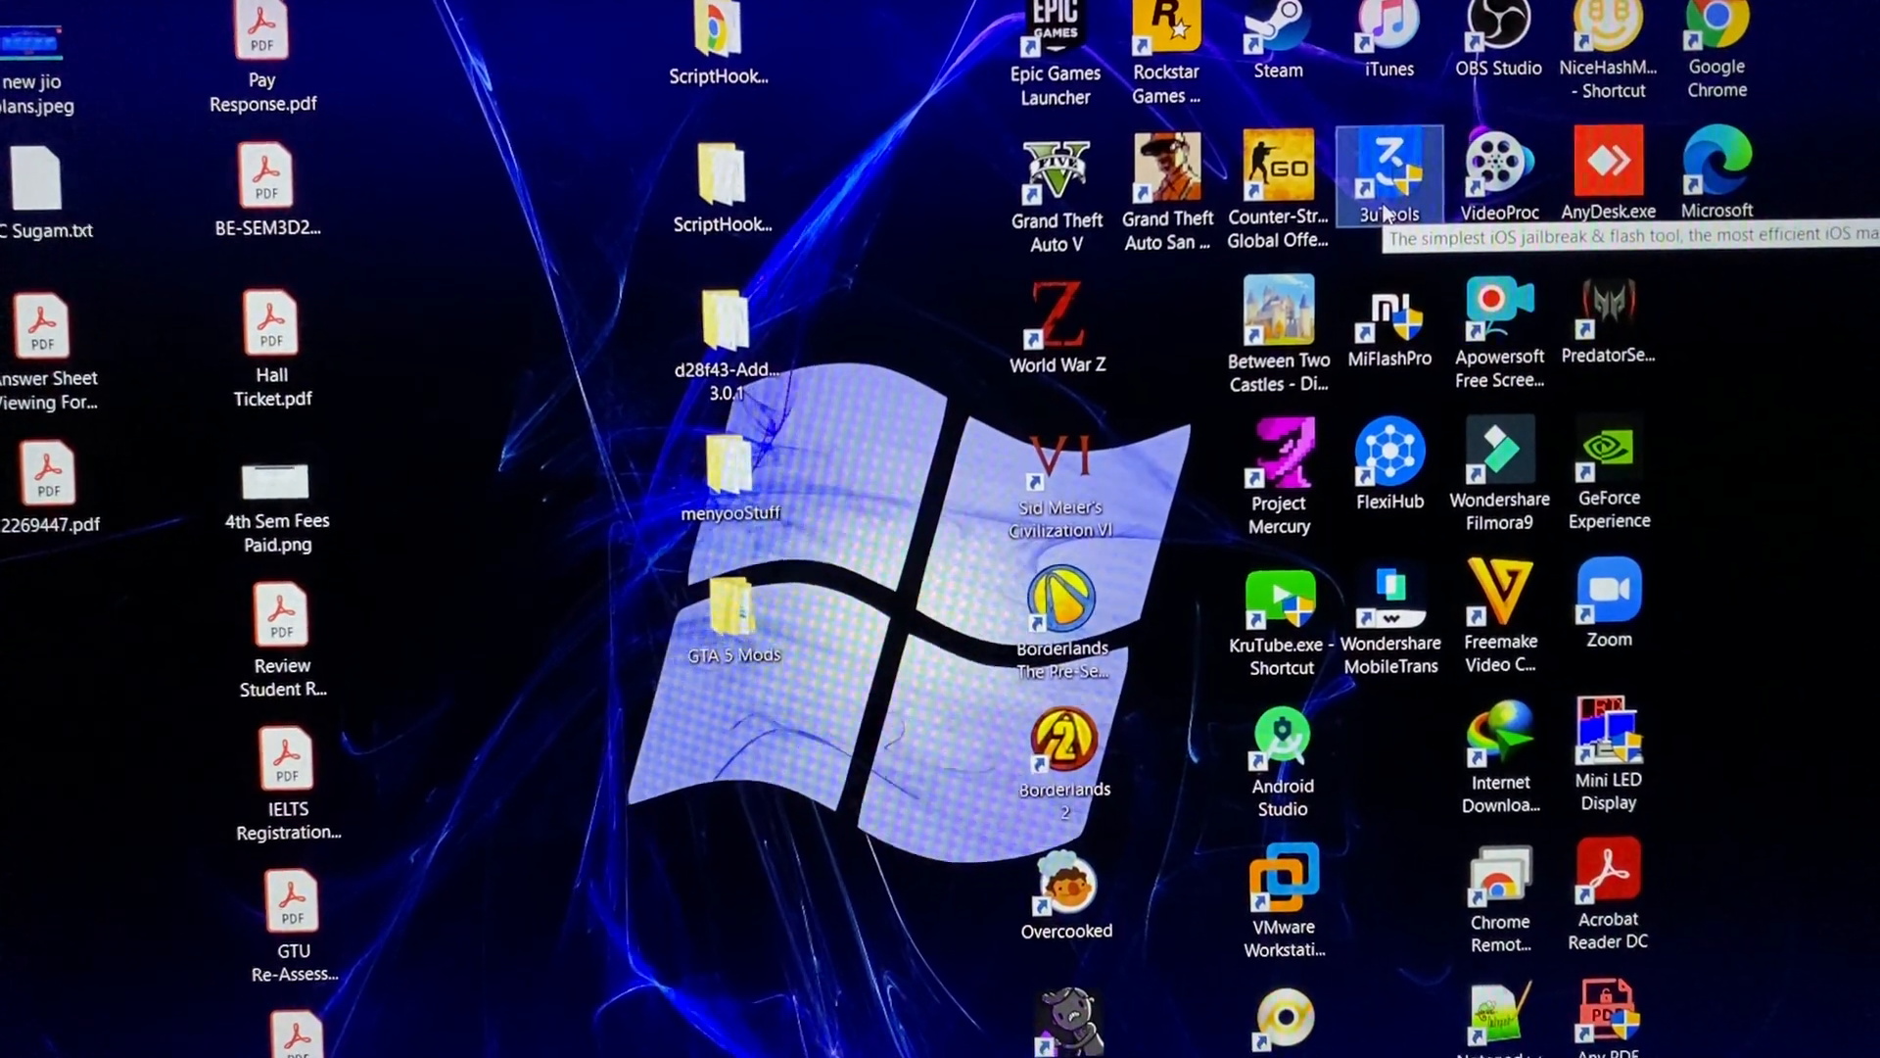
- Launch 3uTools from its desktop shortcut to connect to the iPhone
{"action": "double_click", "coordinate": [1387, 175]}
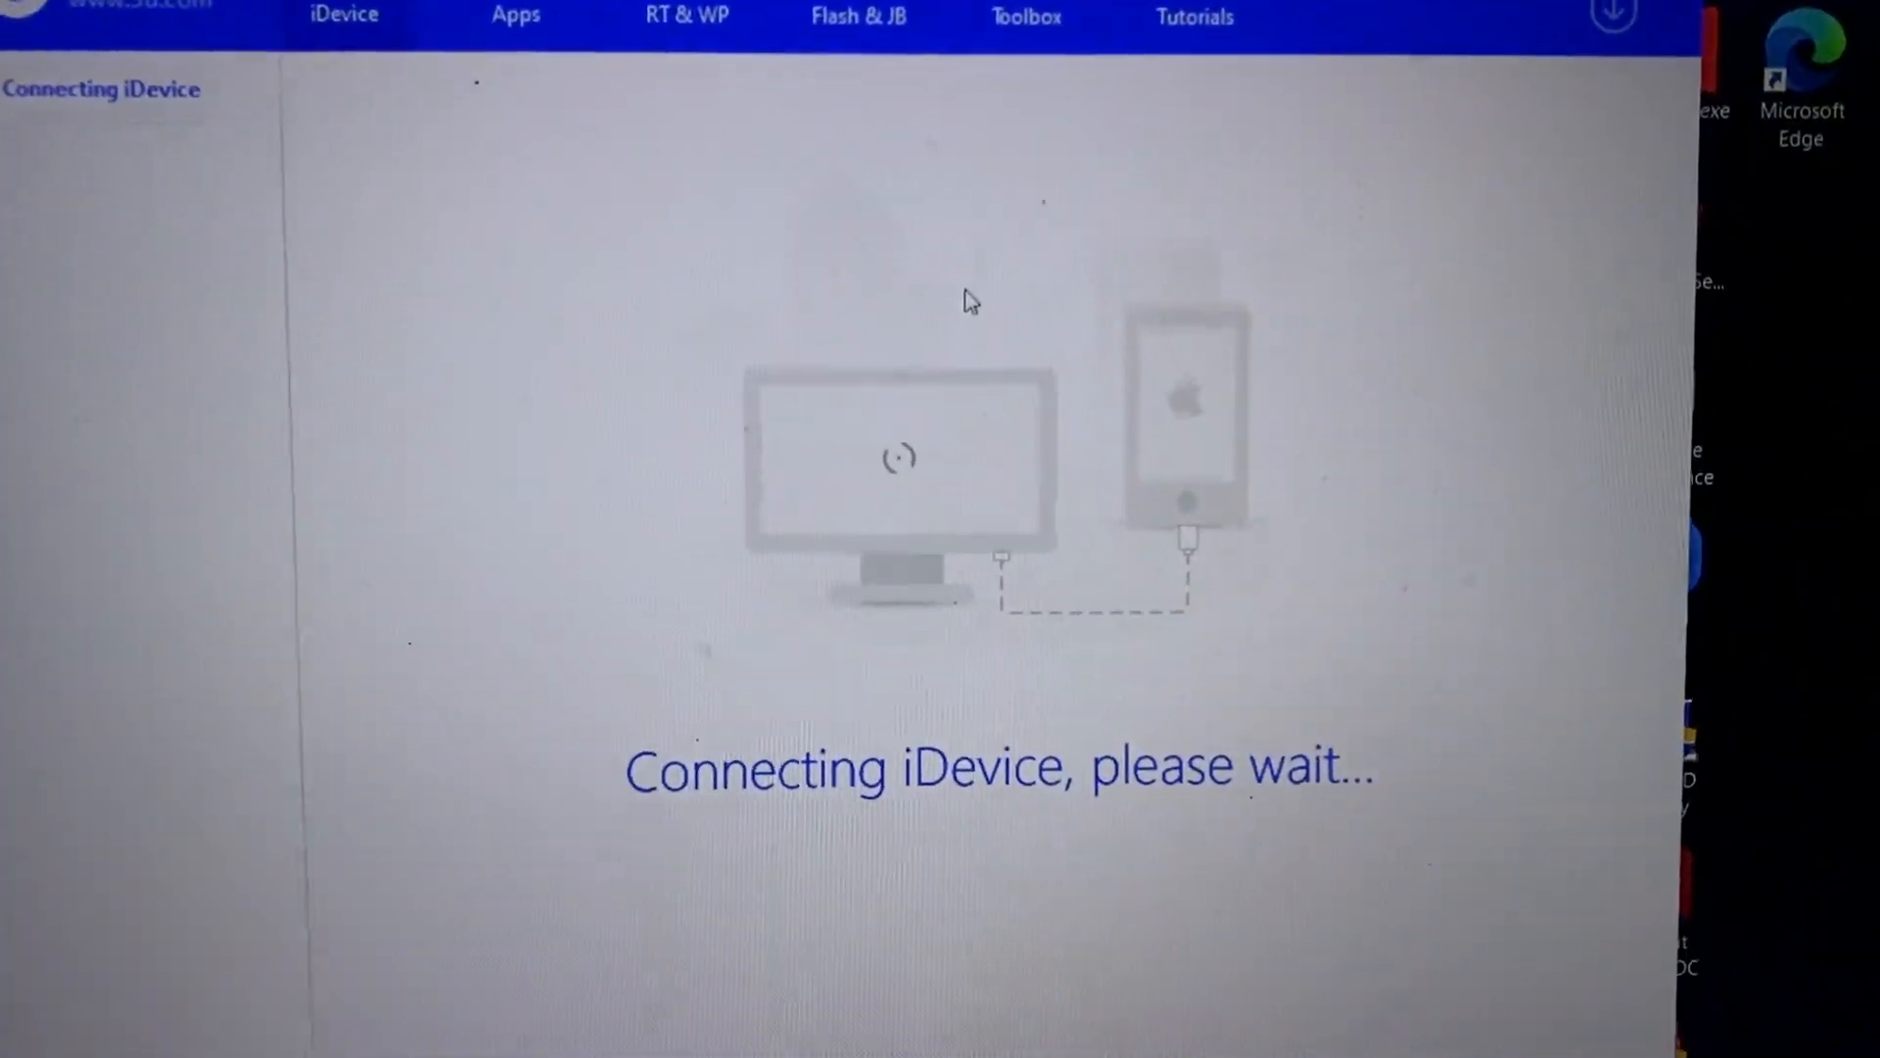